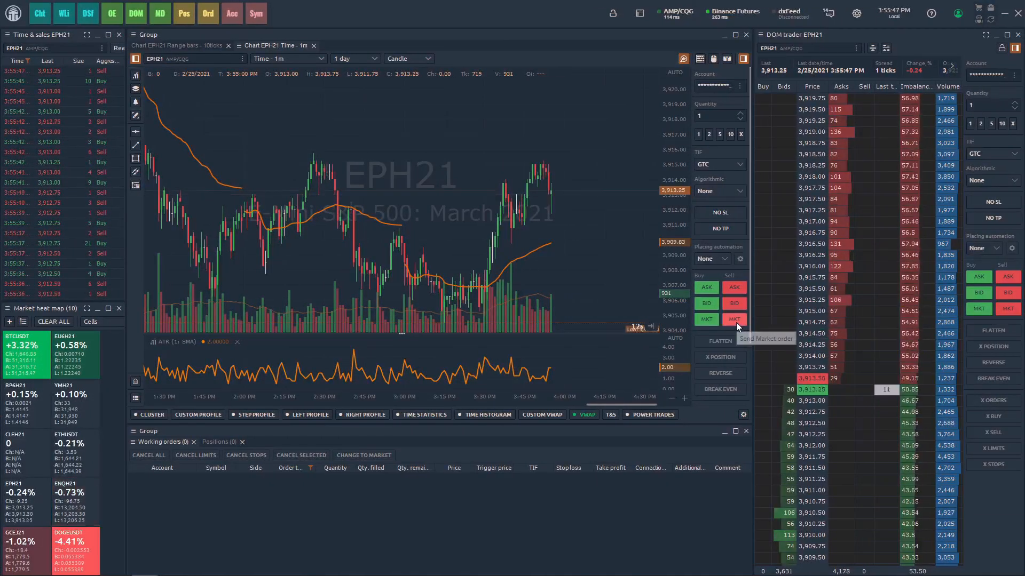
# Place a buy limit at 3,909.25 and a buy stop at 3,915.75 from the chart trading panel
pyautogui.click(706, 319)
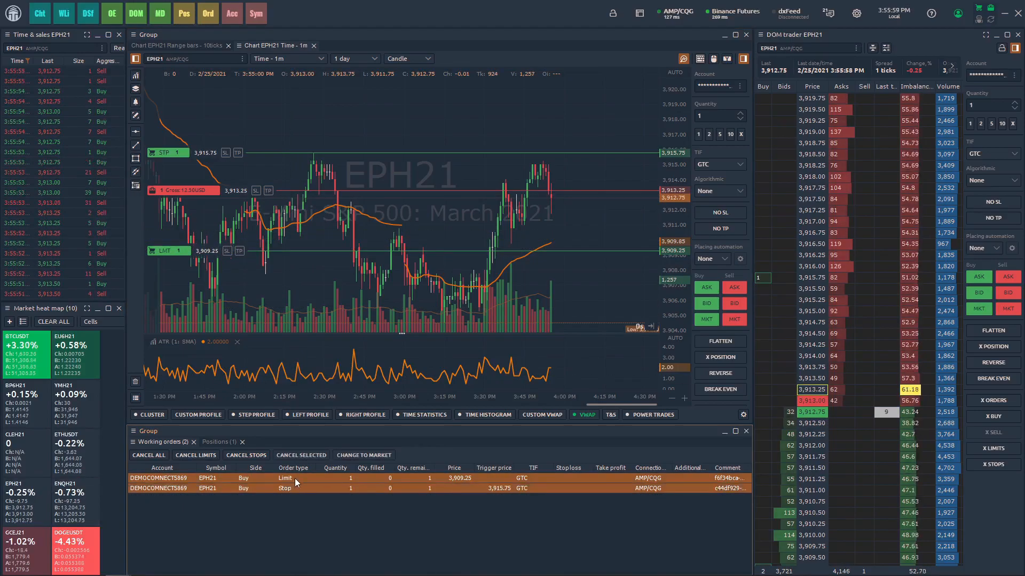
# Link the two working buy orders as OCO from their context menu, leaving no EPH21 orders working
pyautogui.rightClick(295, 482)
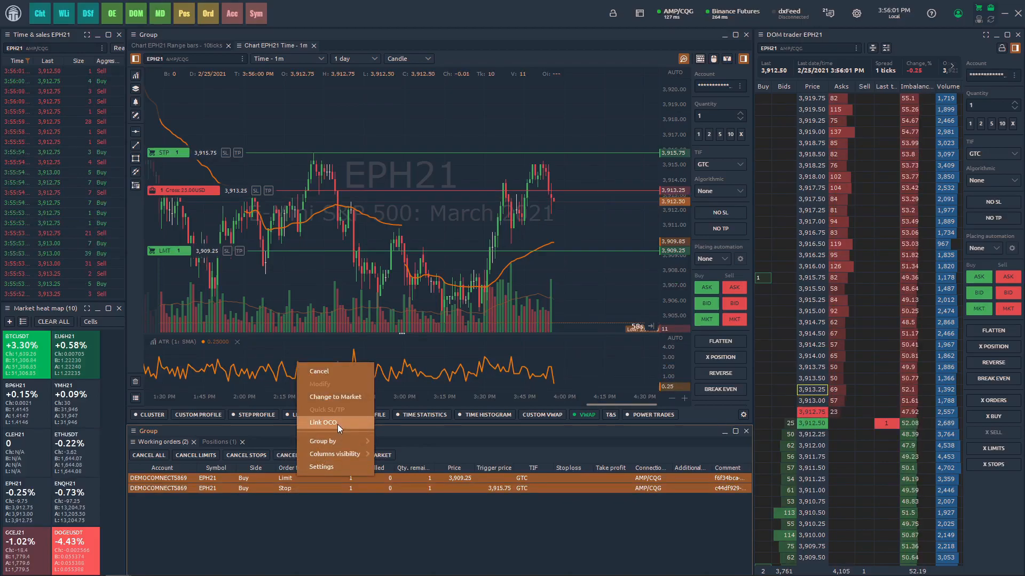
pyautogui.click(321, 423)
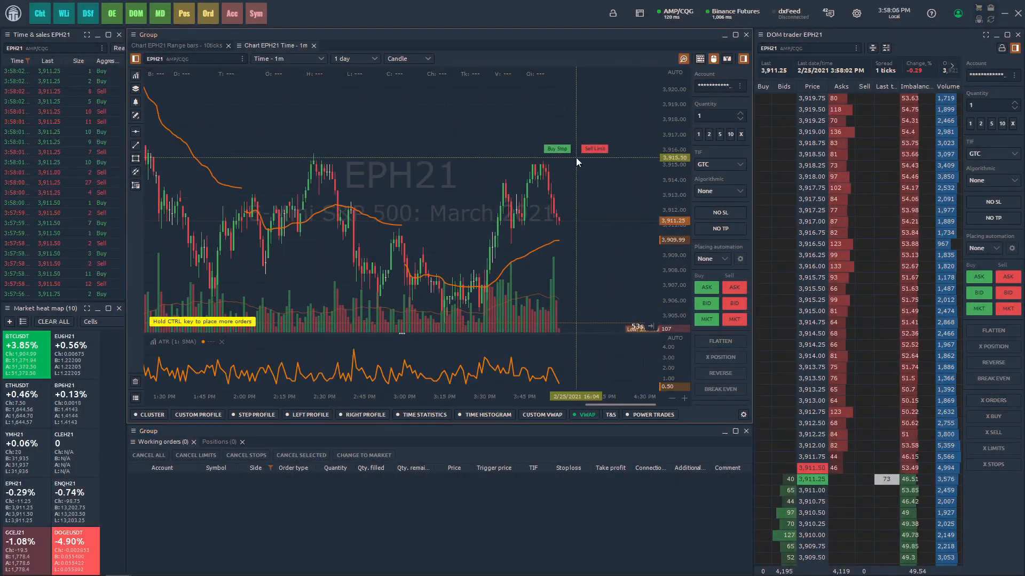
# Place stop orders from the chart and cancel them via the working orders context menu
pyautogui.click(558, 148)
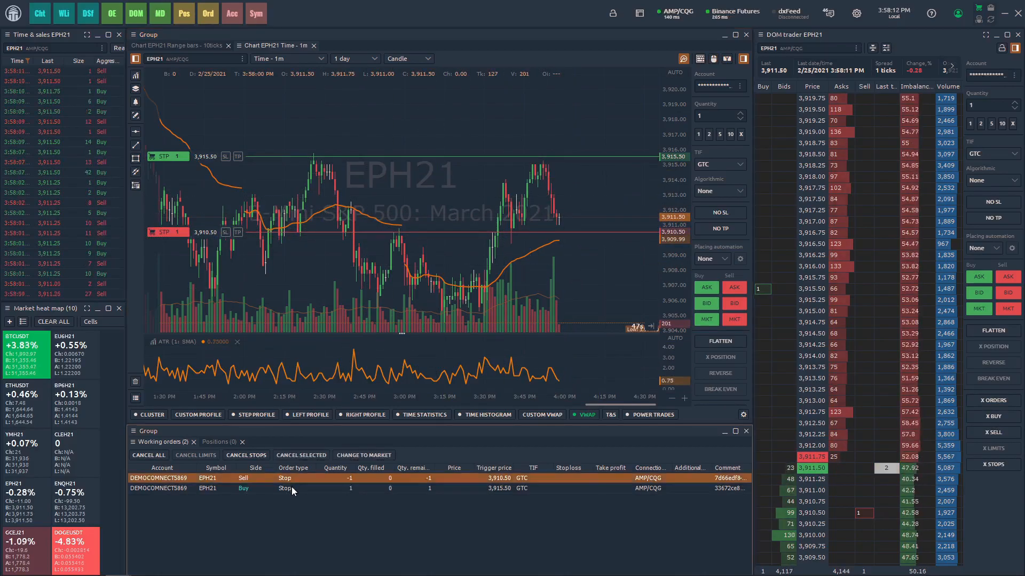
pyautogui.rightClick(293, 488)
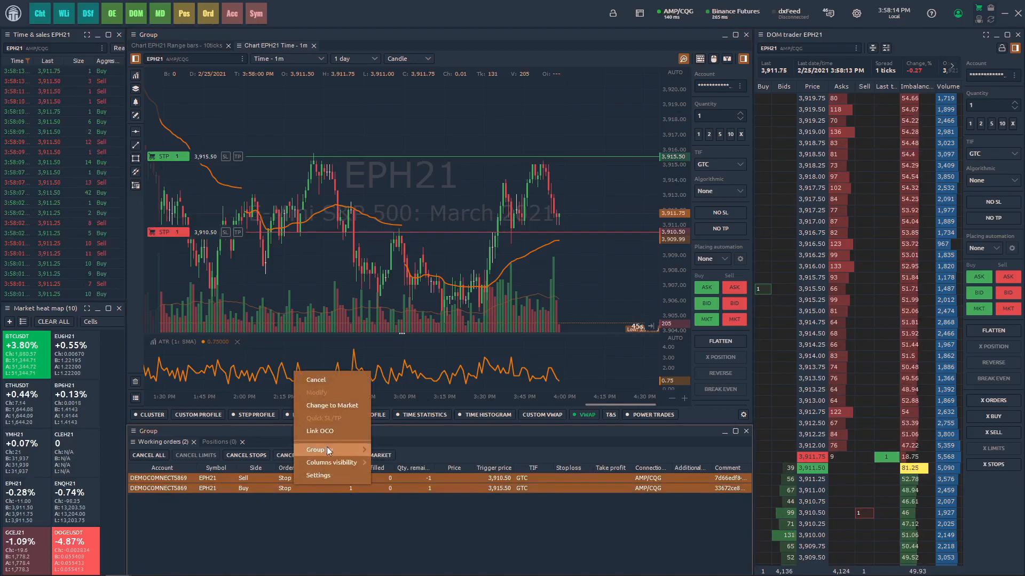
pyautogui.click(321, 430)
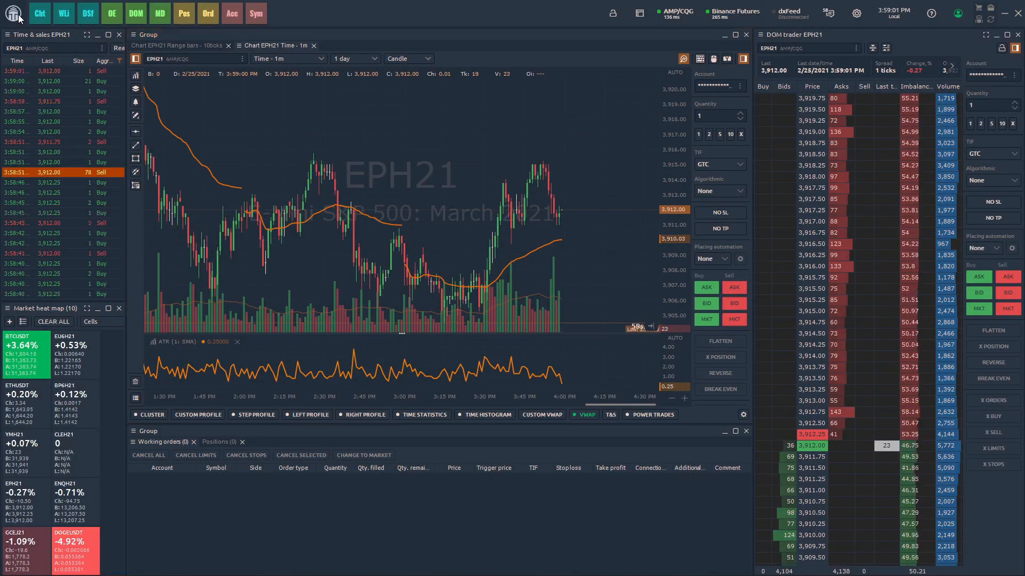
# Launch the Multiple Order Entry window for EPH21 from the main panels list
pyautogui.click(13, 13)
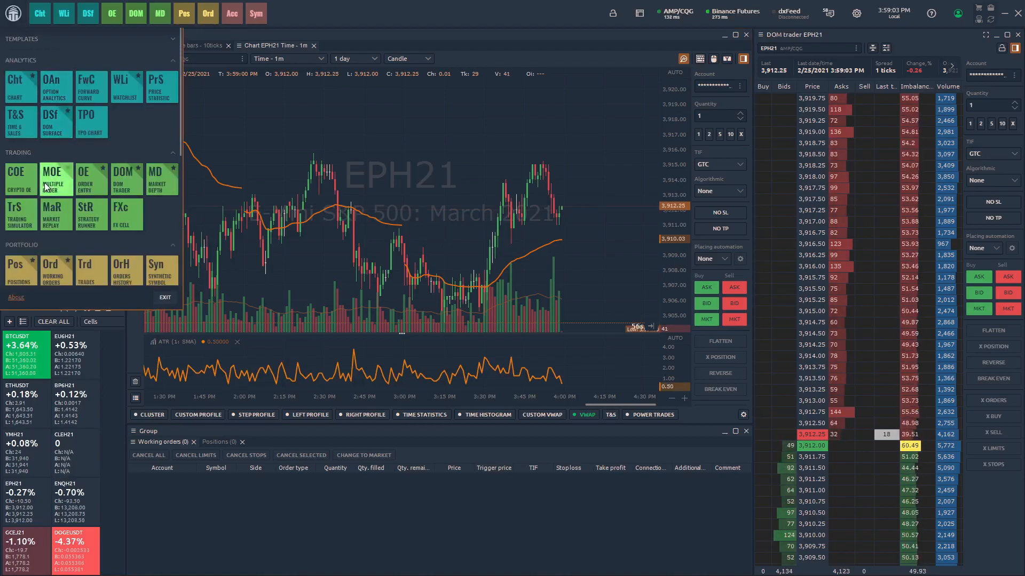
pyautogui.click(56, 180)
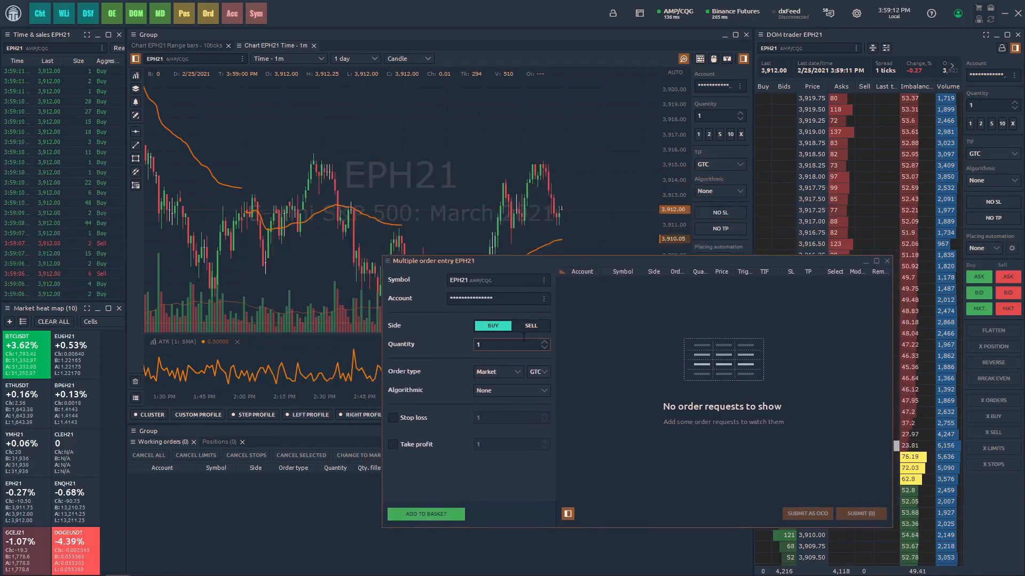
# Add a buy limit at 3,910.00 and a sell limit at 3,914.00 to the order basket
pyautogui.click(496, 372)
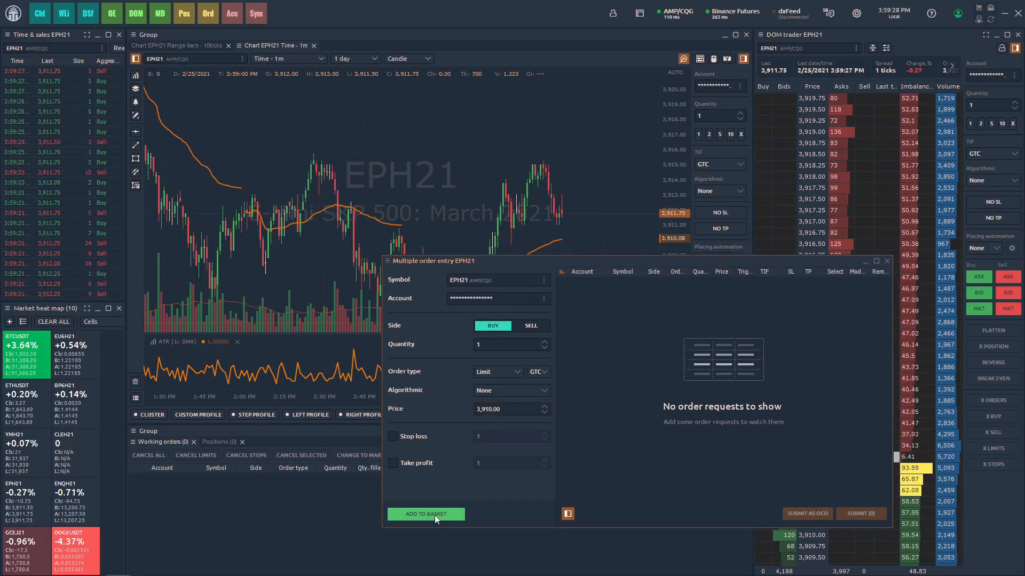
pyautogui.click(426, 514)
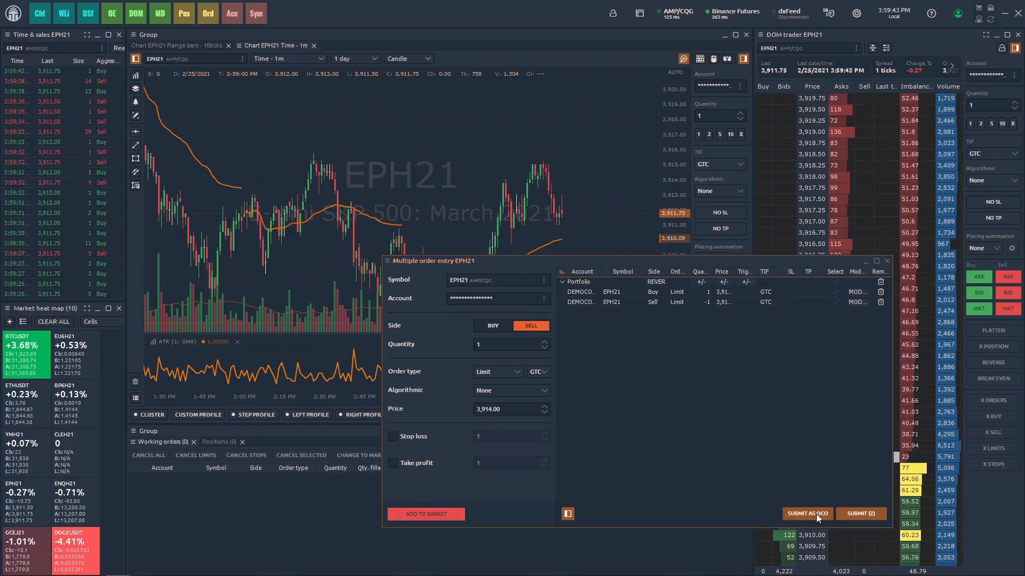
# Submit the basket as an OCO pair (buy 3,910.00 / sell 3,914.00) and close the entry window
pyautogui.click(807, 513)
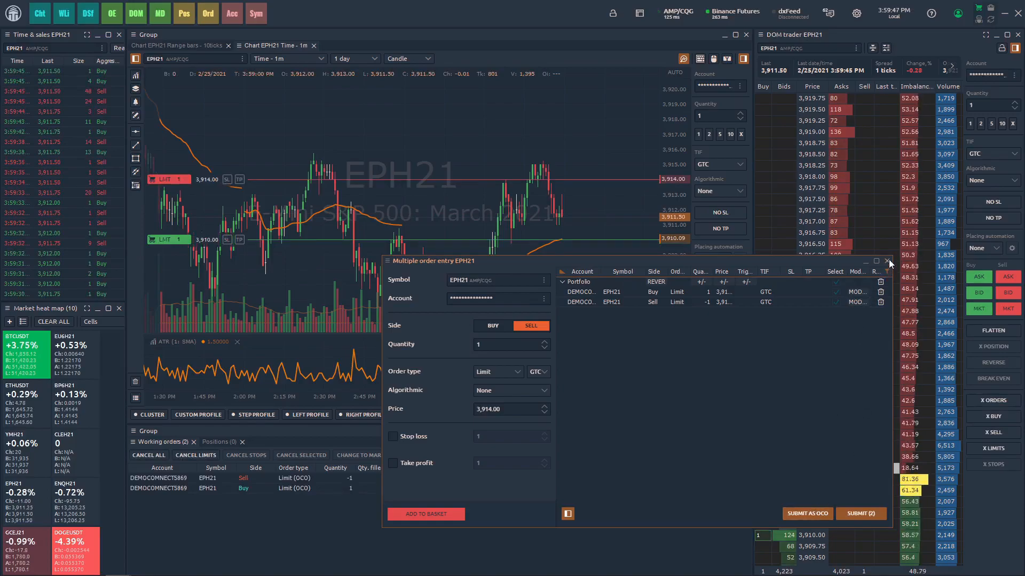
pyautogui.click(887, 260)
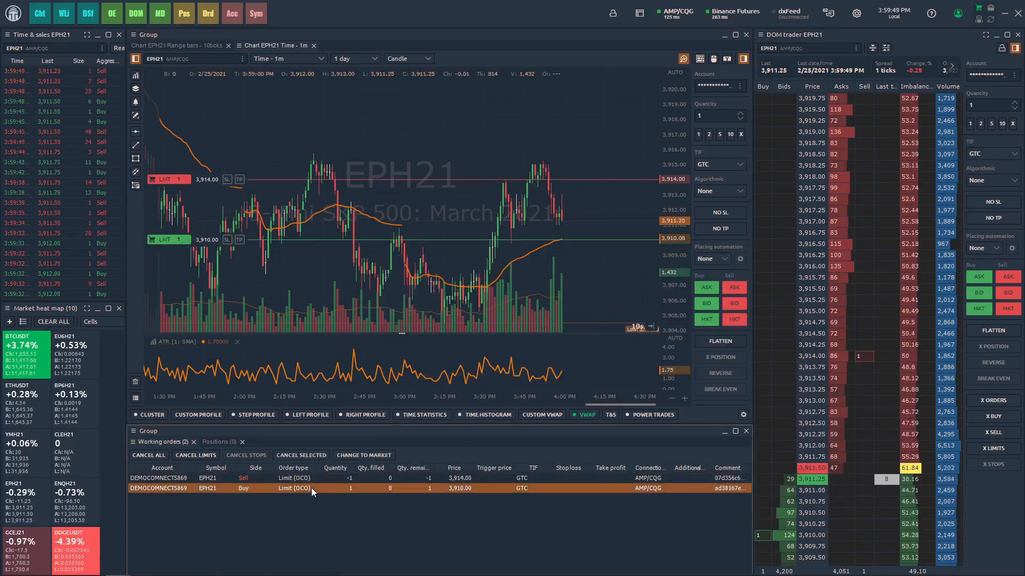